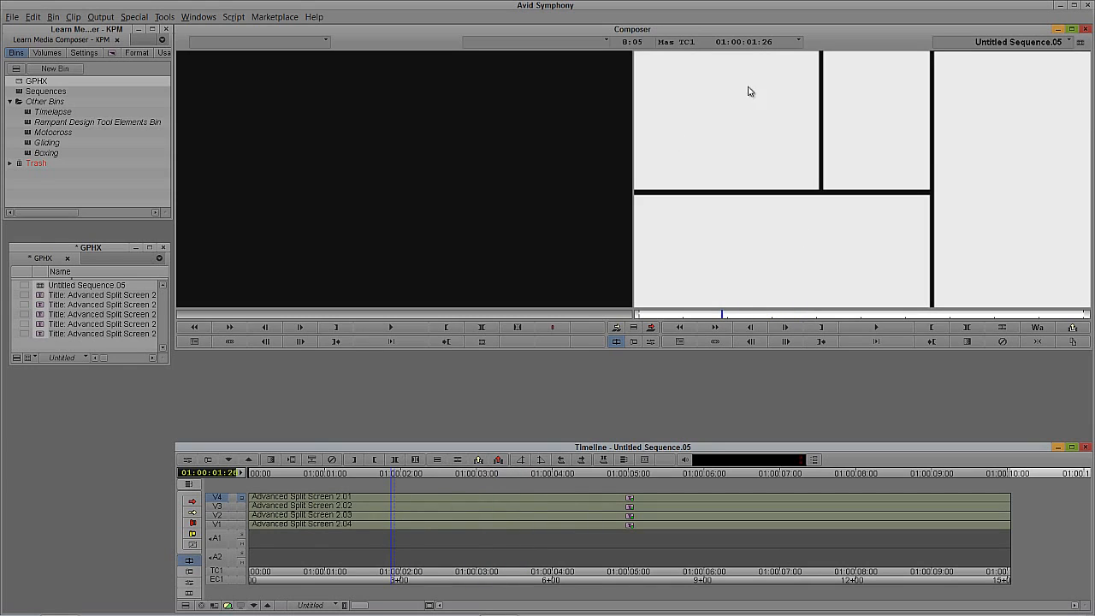
{"action": "mouse_move", "coordinate": [956, 209]}
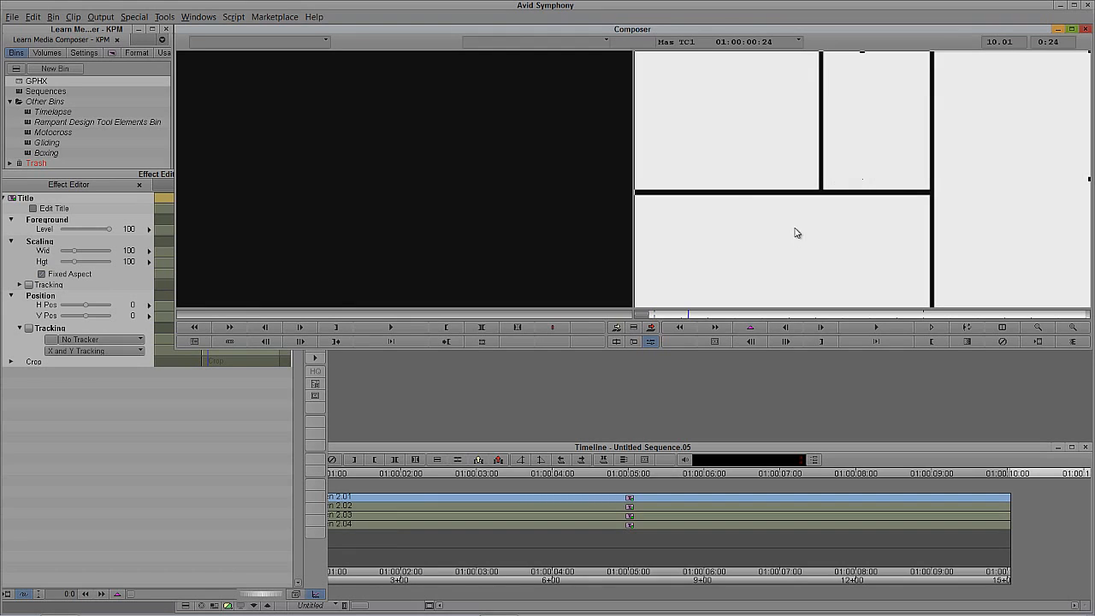
{"action": "mouse_move", "coordinate": [721, 137]}
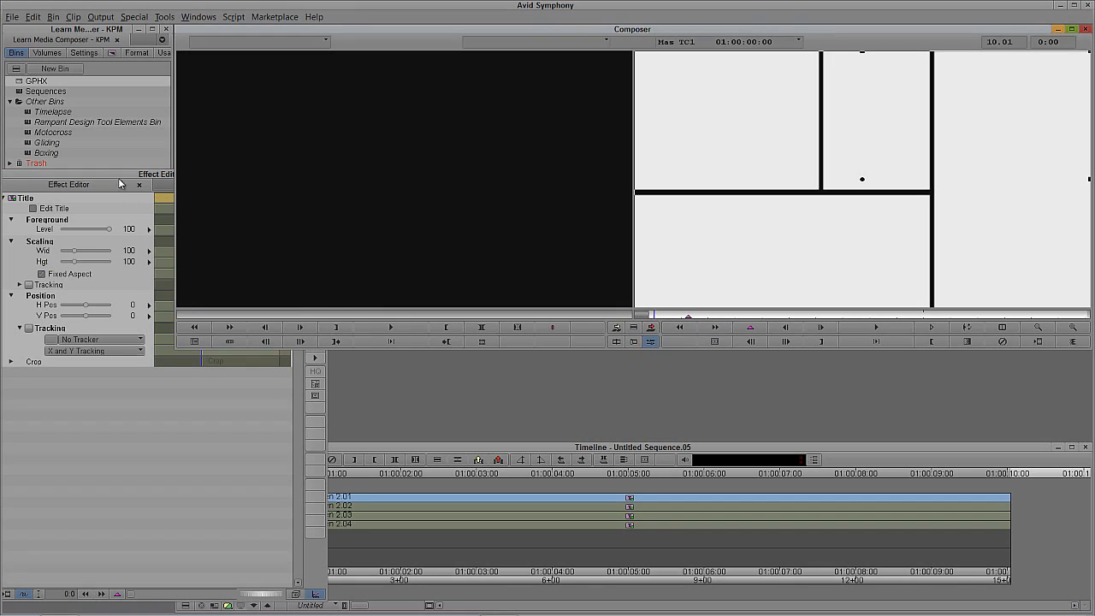
Step: Bring up the effect settings for the top title matte with keyframe graphs visible
{"action": "right_click", "coordinate": [248, 305]}
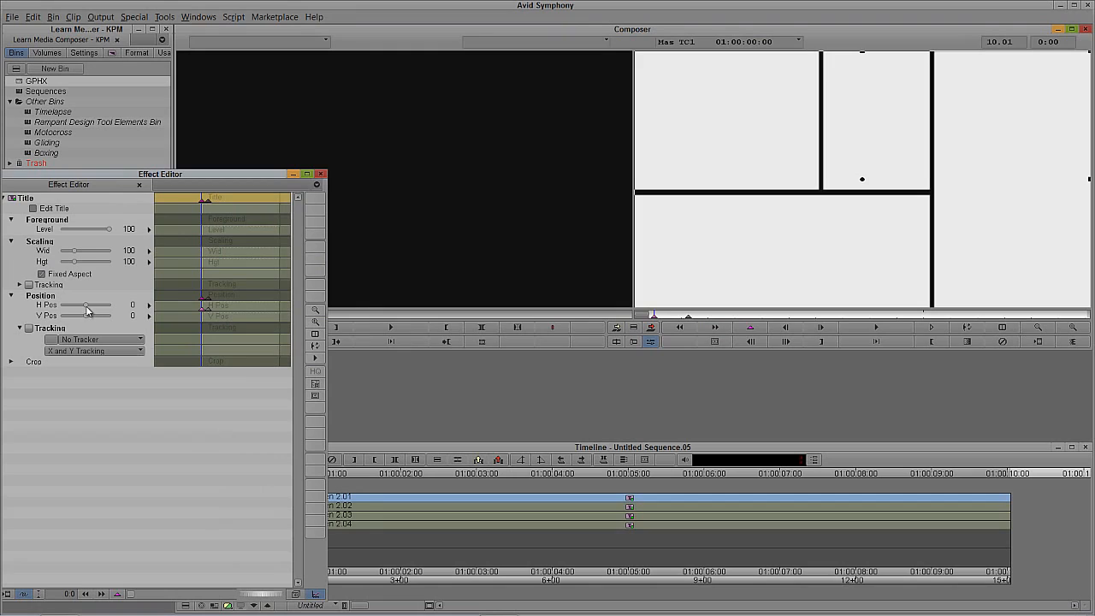
Step: Drag the H Pos slider so the title matte starts off screen and slides into place
{"action": "left_click_drag", "start_coordinate": [89, 304], "coordinate": [75, 304]}
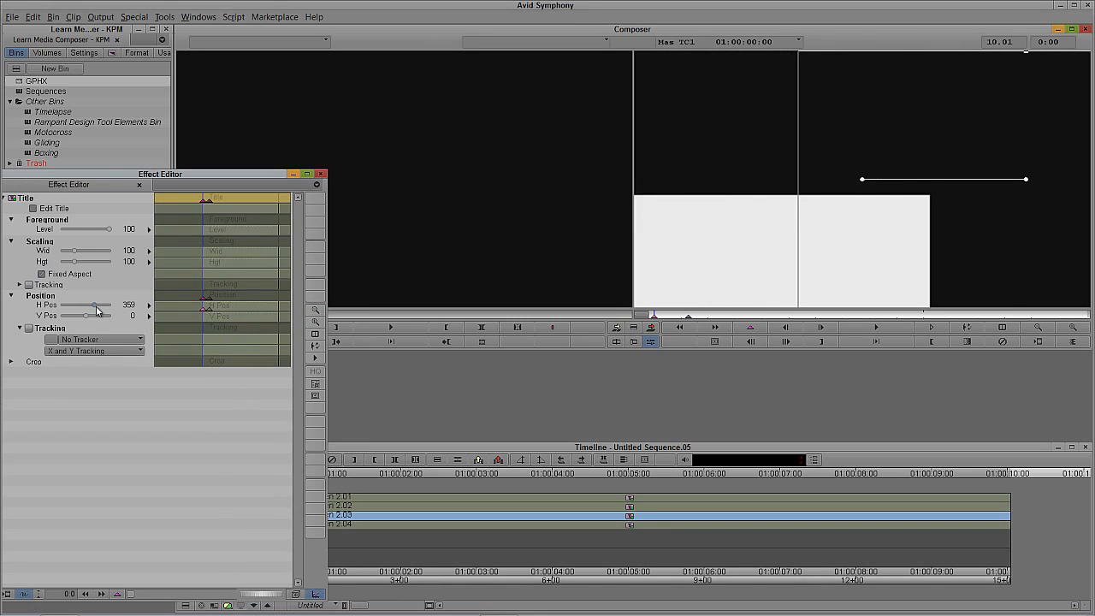
{"action": "left_click_drag", "start_coordinate": [94, 304], "coordinate": [112, 304]}
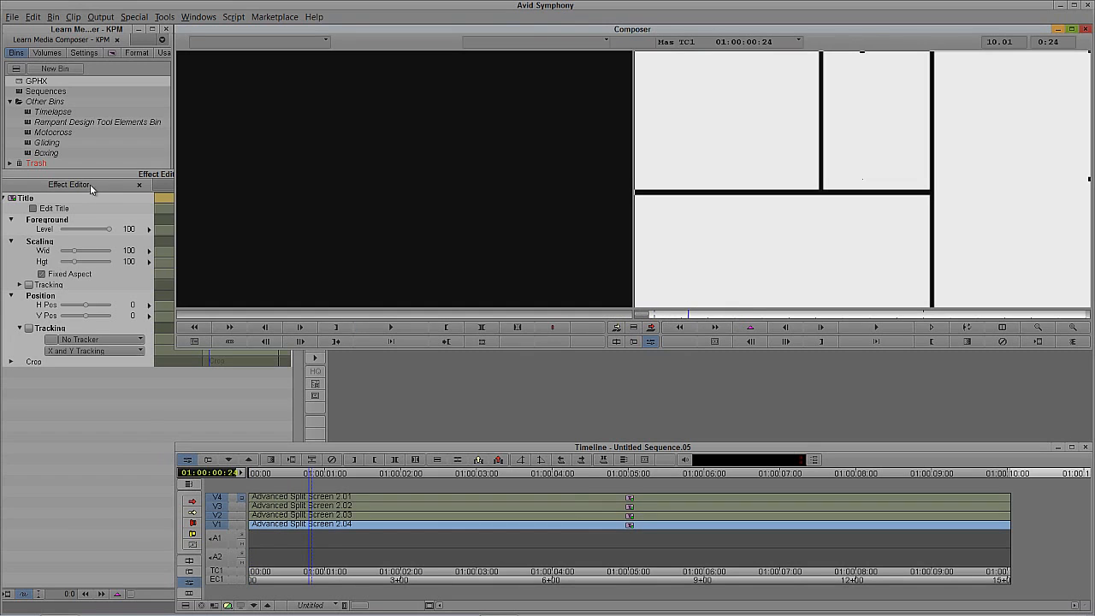
Step: Slide the Advanced Split Screen title clips later on their tracks to offset their starts
{"action": "right_click", "coordinate": [221, 316]}
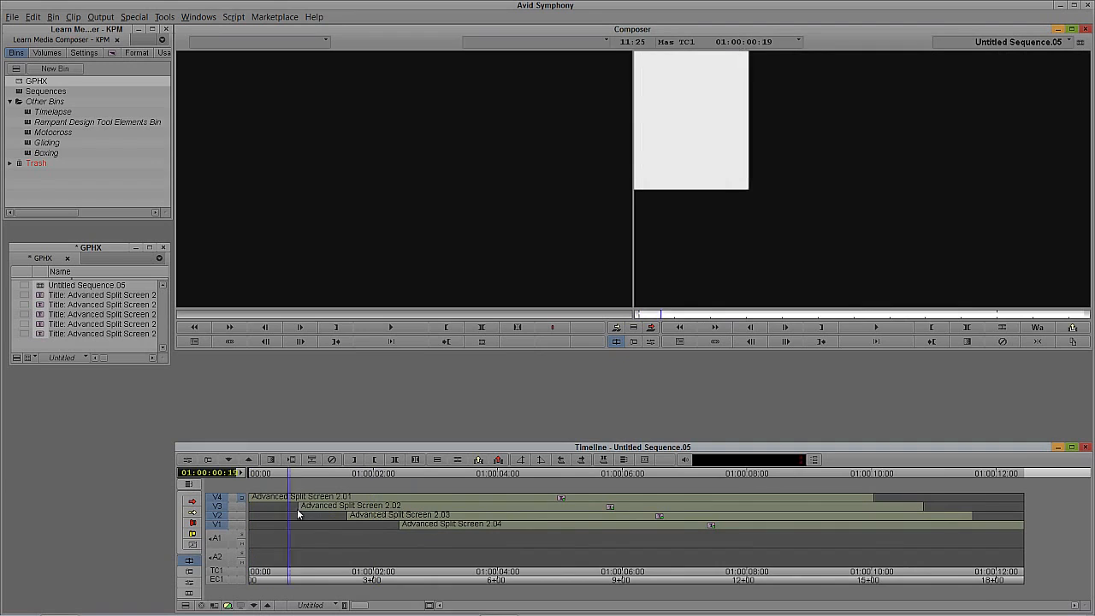
{"action": "left_click", "coordinate": [435, 472]}
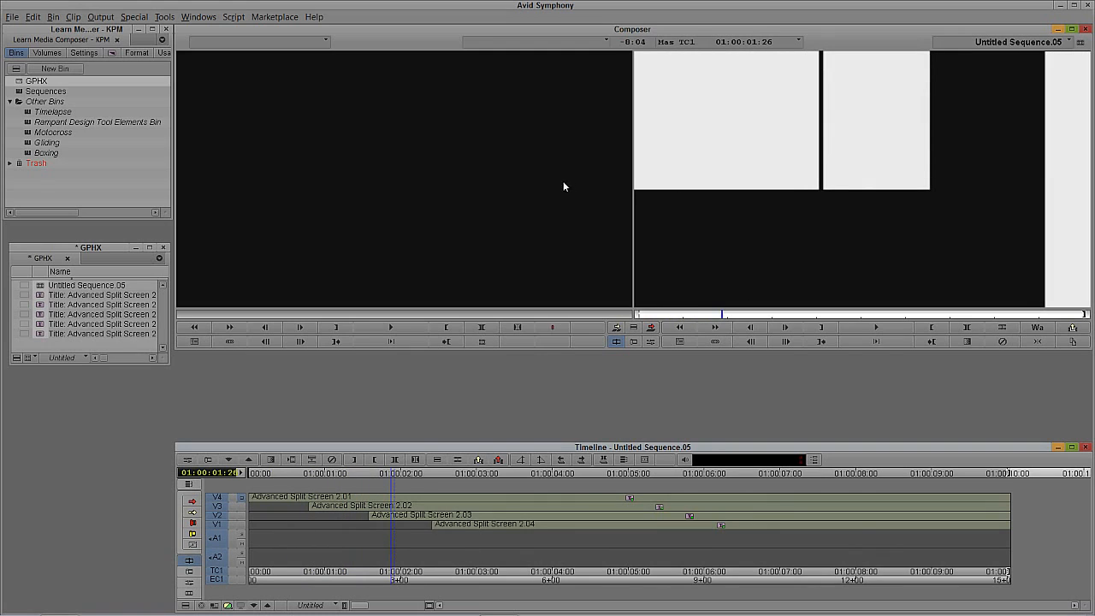
{"action": "mouse_move", "coordinate": [617, 472]}
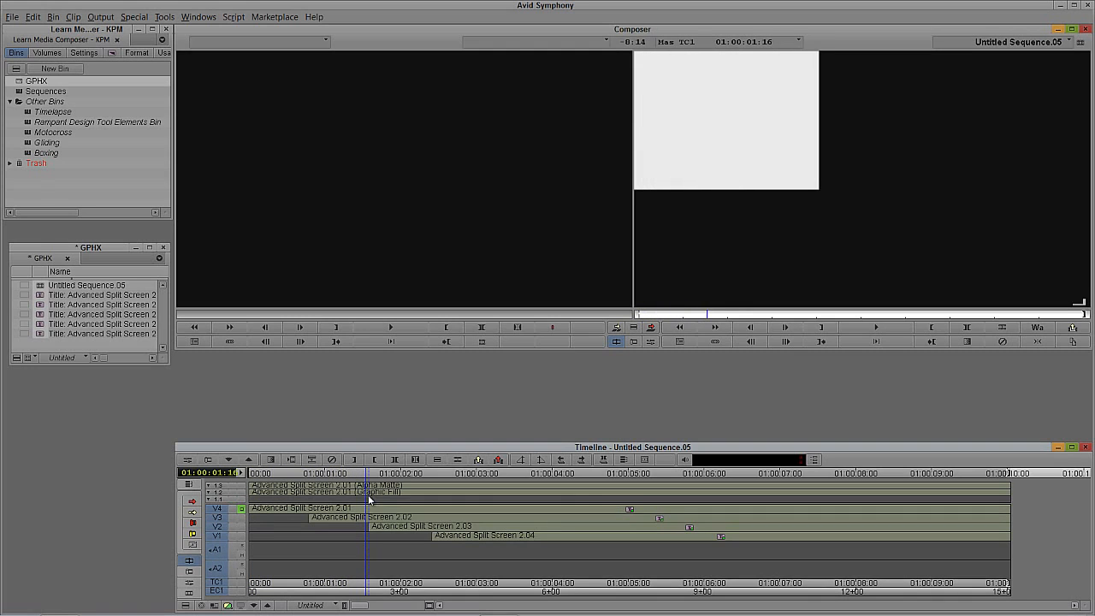
{"action": "mouse_move", "coordinate": [397, 506]}
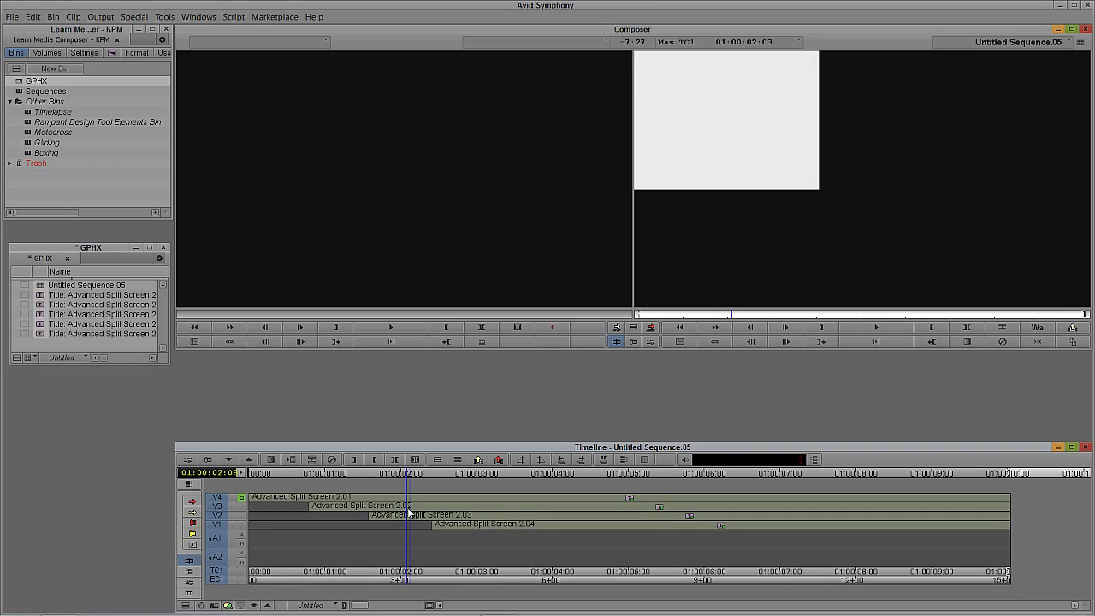
{"action": "mouse_move", "coordinate": [226, 533]}
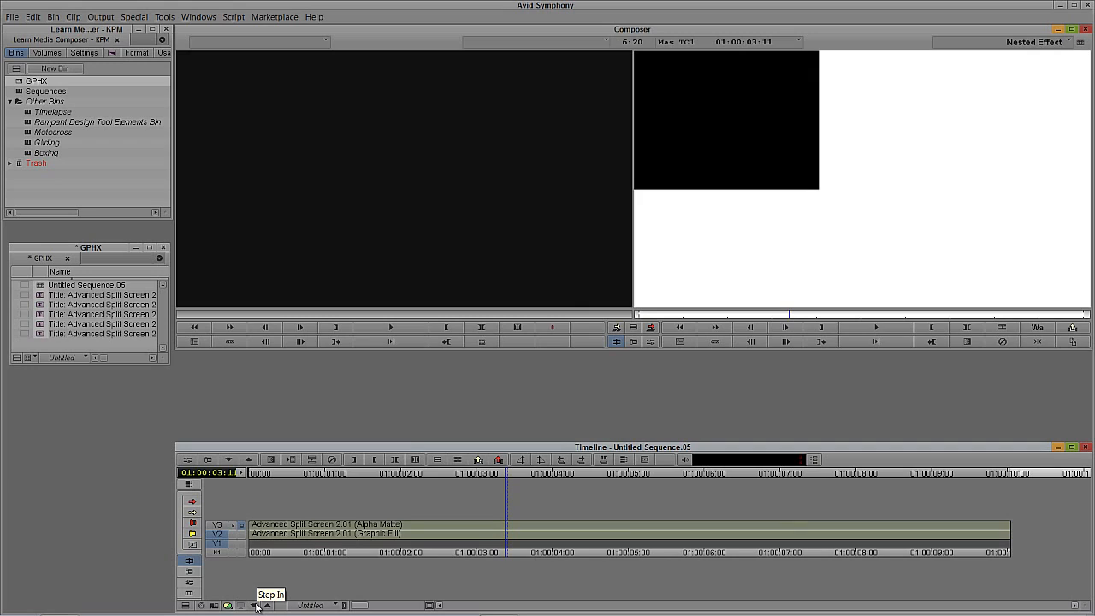
{"action": "mouse_move", "coordinate": [266, 603]}
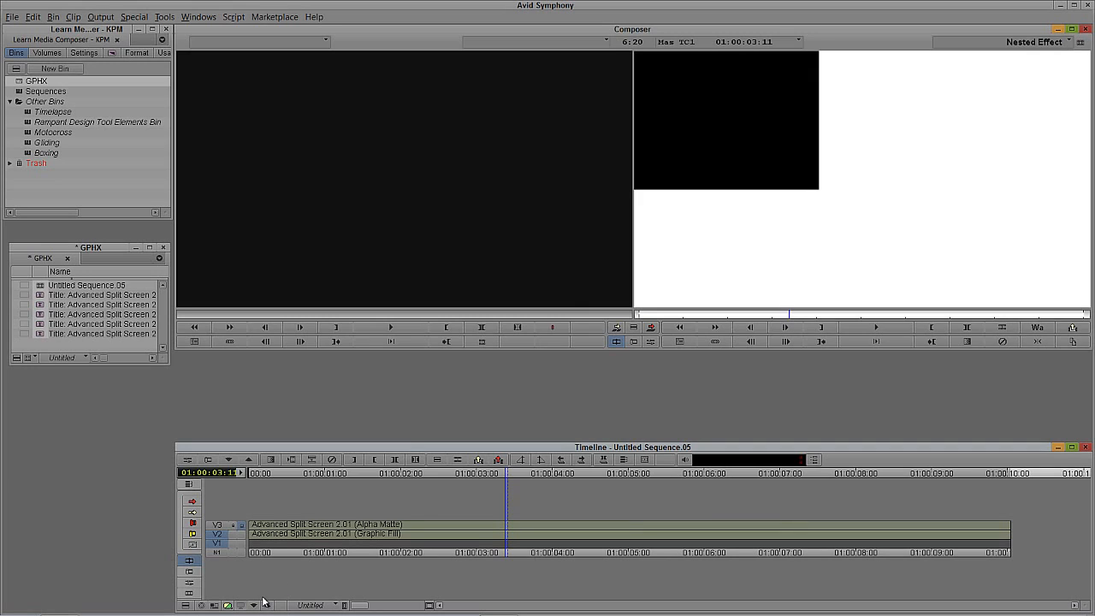
{"action": "mouse_move", "coordinate": [375, 539]}
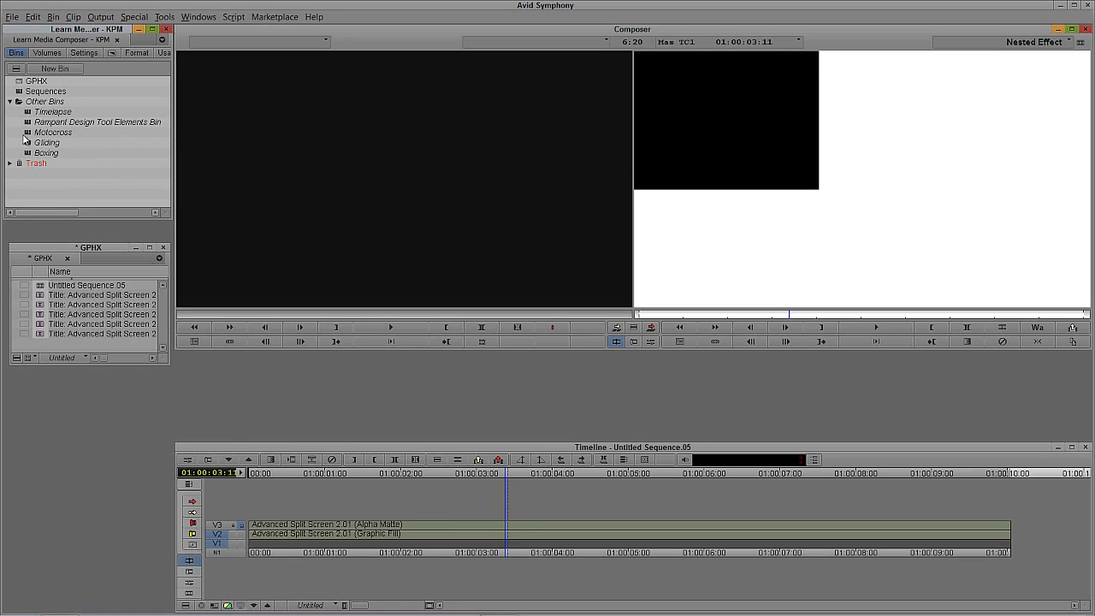
Step: Load a close-up motocross rider clip from the Motocross footage bin for viewing
{"action": "double_click", "coordinate": [51, 132]}
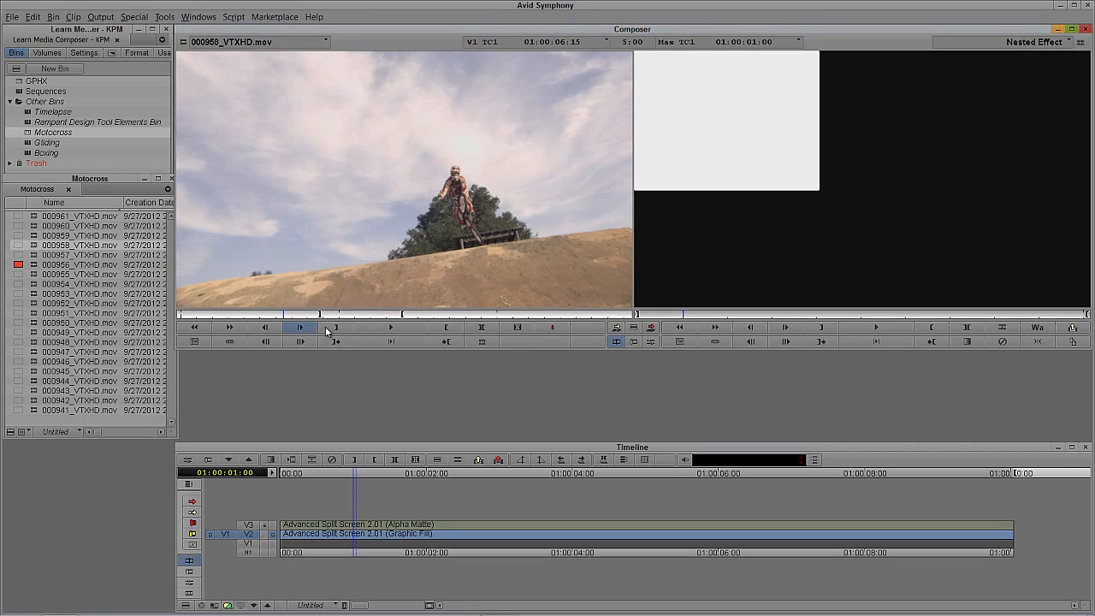
{"action": "left_click", "coordinate": [445, 329]}
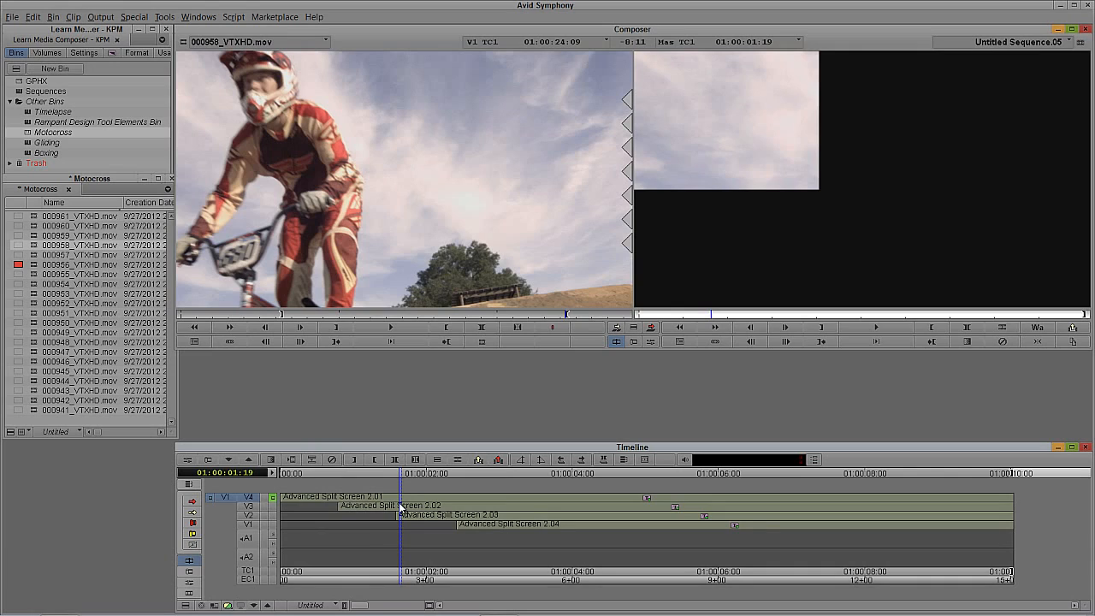
{"action": "mouse_move", "coordinate": [529, 472]}
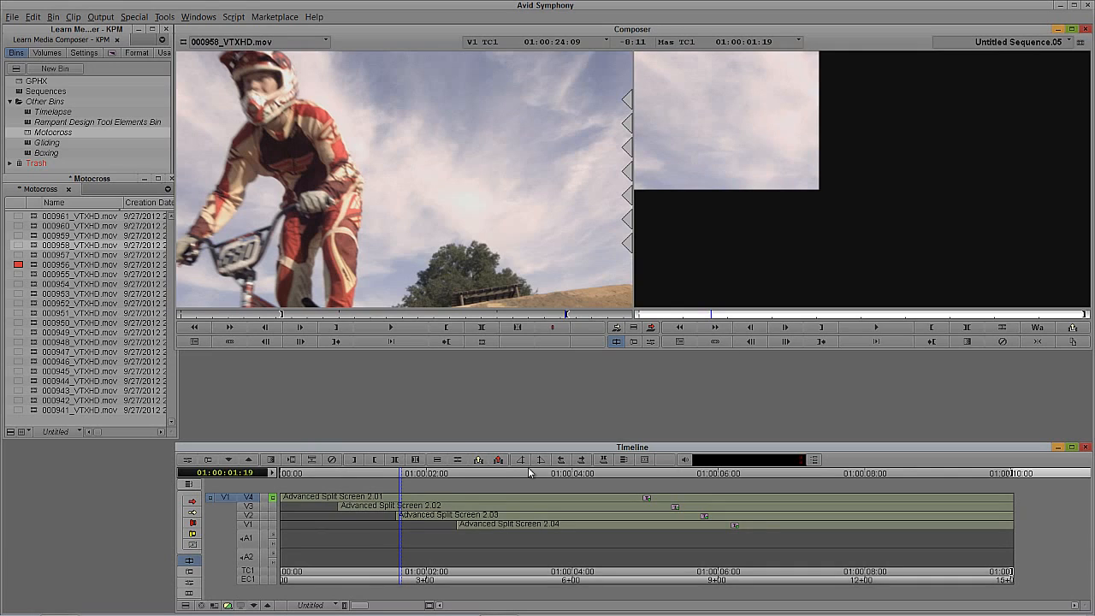
{"action": "mouse_move", "coordinate": [503, 246]}
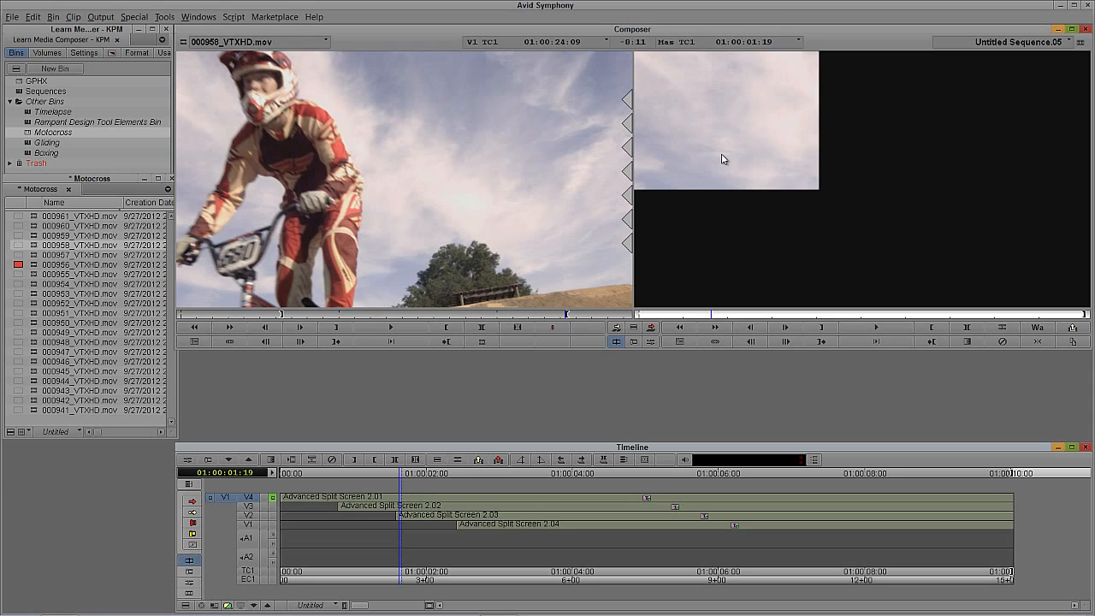
{"action": "mouse_move", "coordinate": [534, 404]}
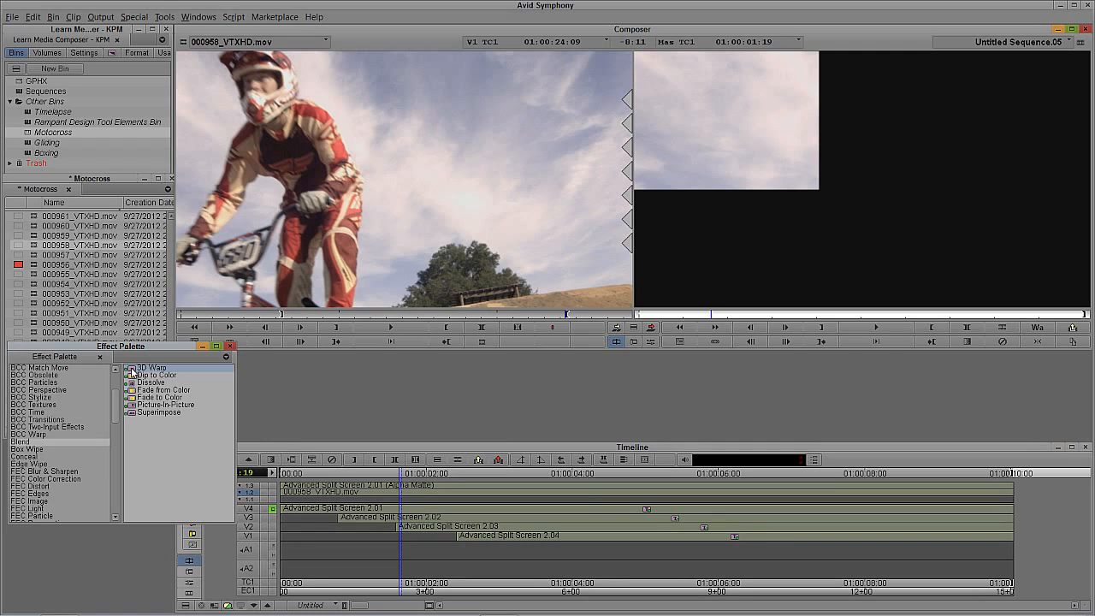
Step: Apply the 3D Warp effect to the top clip to shrink the motocross footage into its quadrant
{"action": "left_click", "coordinate": [390, 493]}
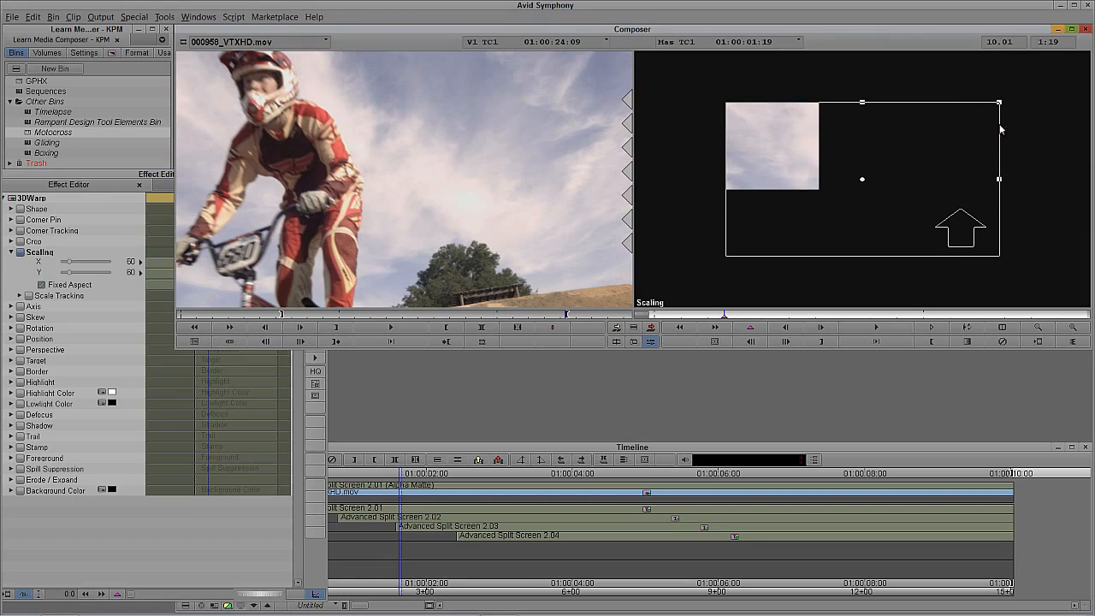
{"action": "mouse_move", "coordinate": [614, 92]}
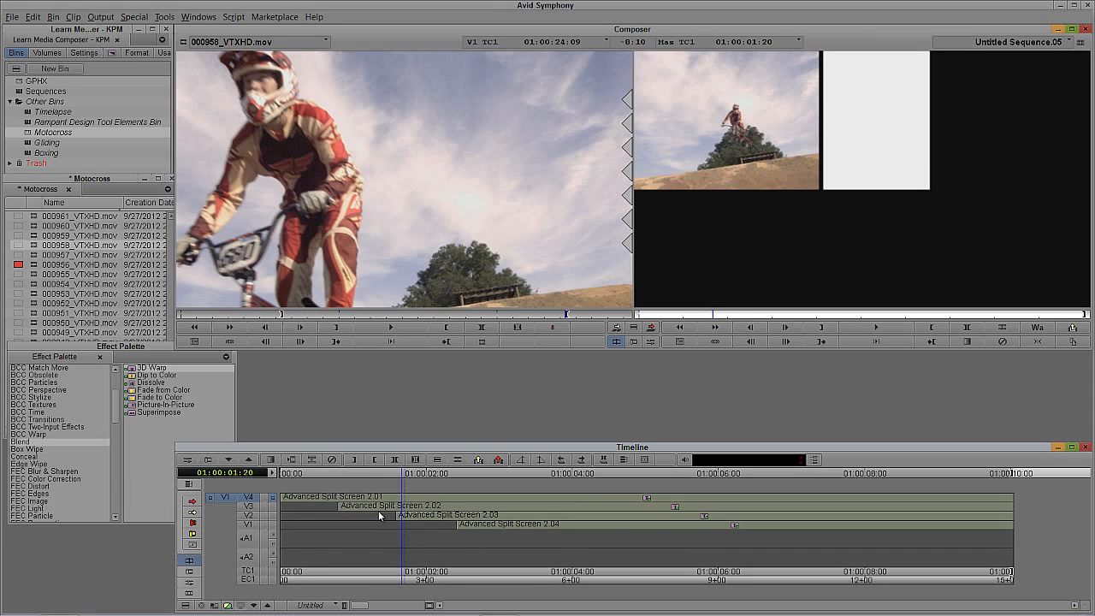
Step: Overwrite 000964_VTXHD.mov above the second matte, accepting the insufficient source warning
{"action": "left_click", "coordinate": [82, 284]}
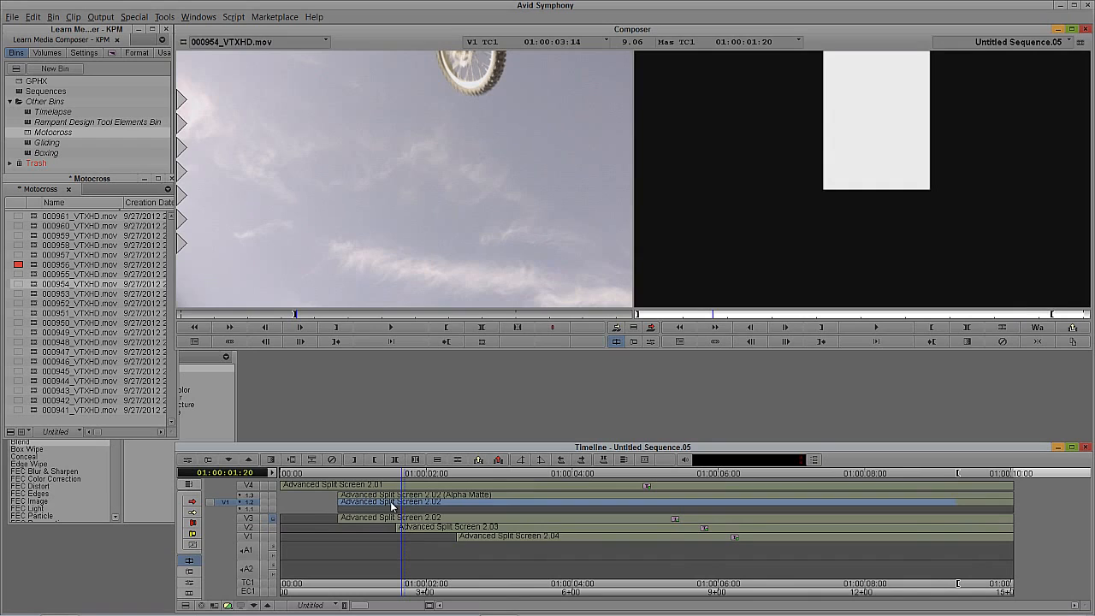
{"action": "mouse_move", "coordinate": [859, 523]}
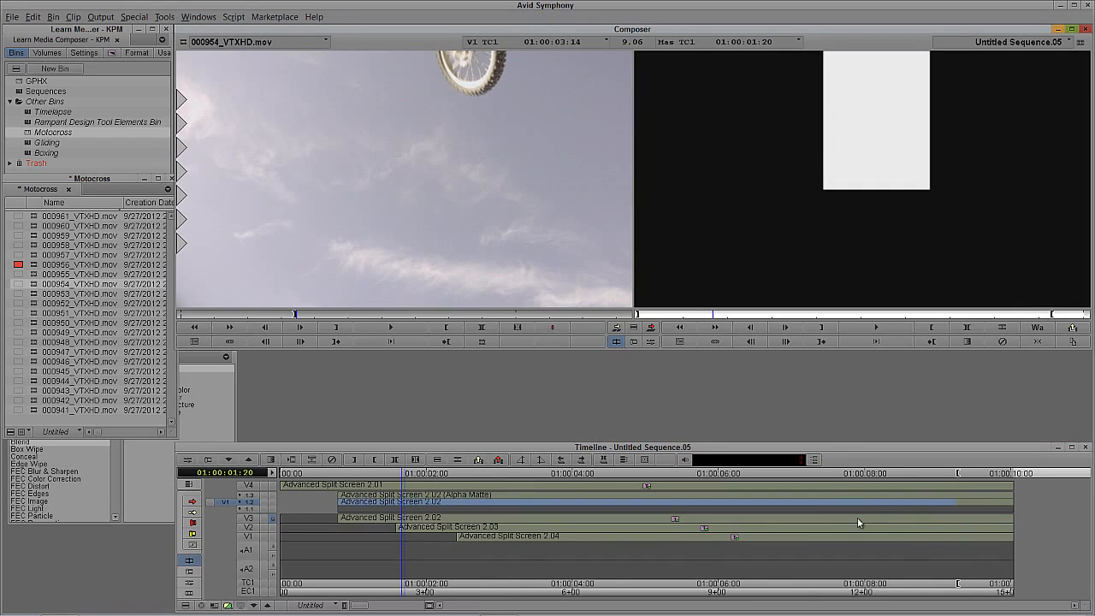
{"action": "left_click", "coordinate": [1013, 472]}
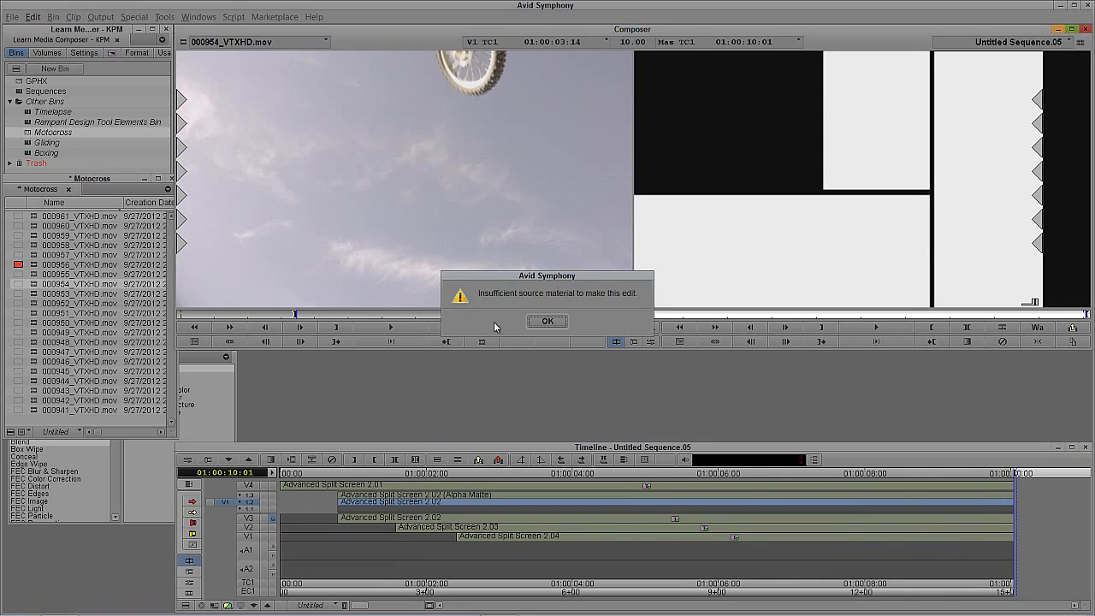
{"action": "left_click", "coordinate": [548, 321]}
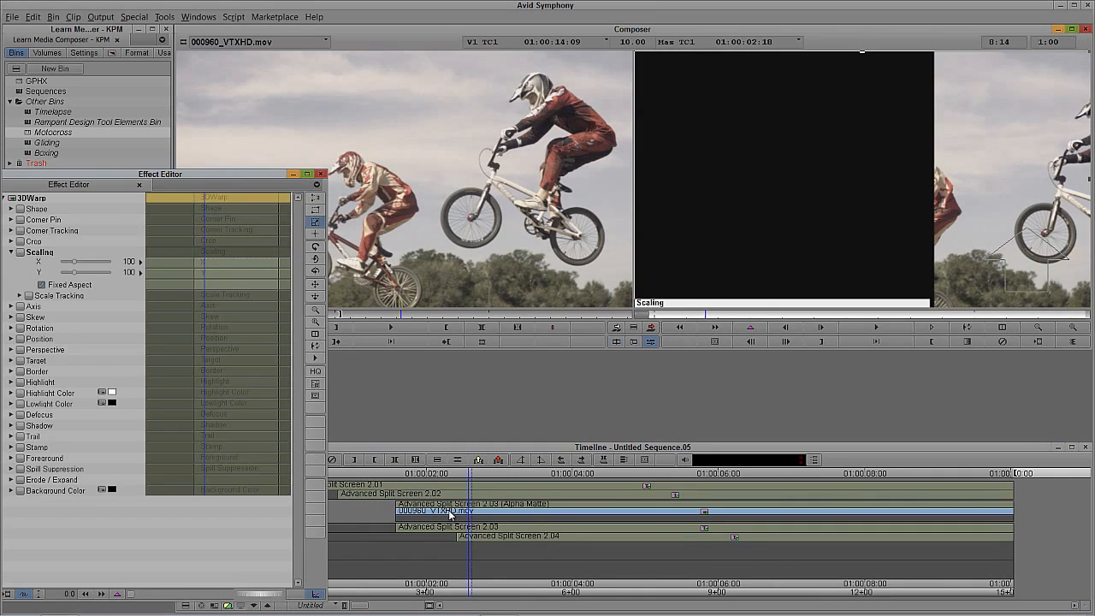
{"action": "mouse_move", "coordinate": [914, 200]}
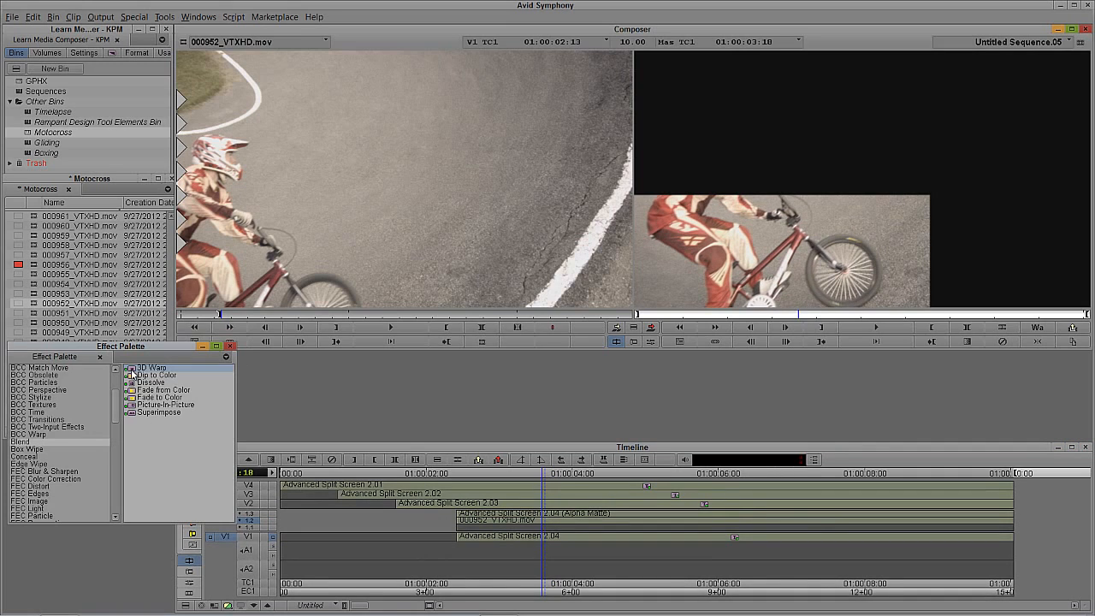
Step: Overwrite 000962_VTXHD.mov above the third matte for the lower-left quadrant
{"action": "left_click", "coordinate": [548, 520]}
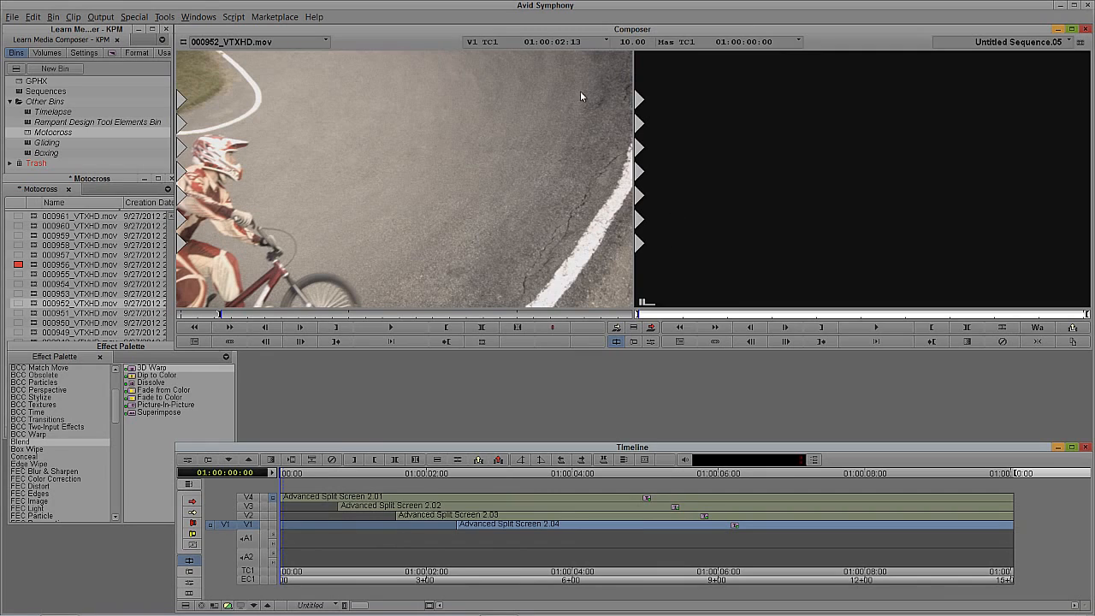
{"action": "mouse_move", "coordinate": [746, 264]}
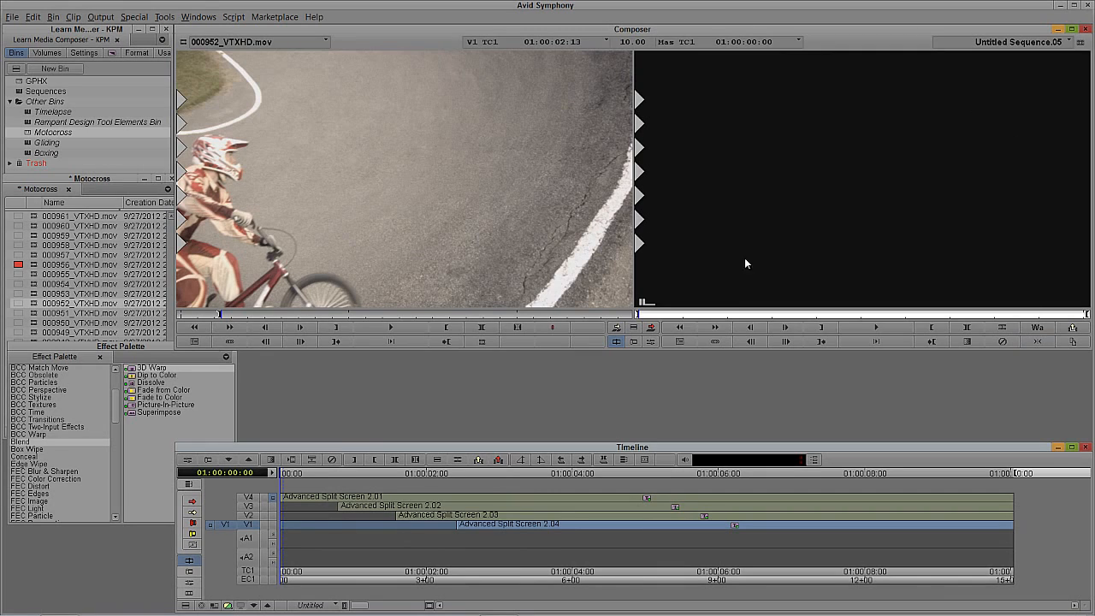